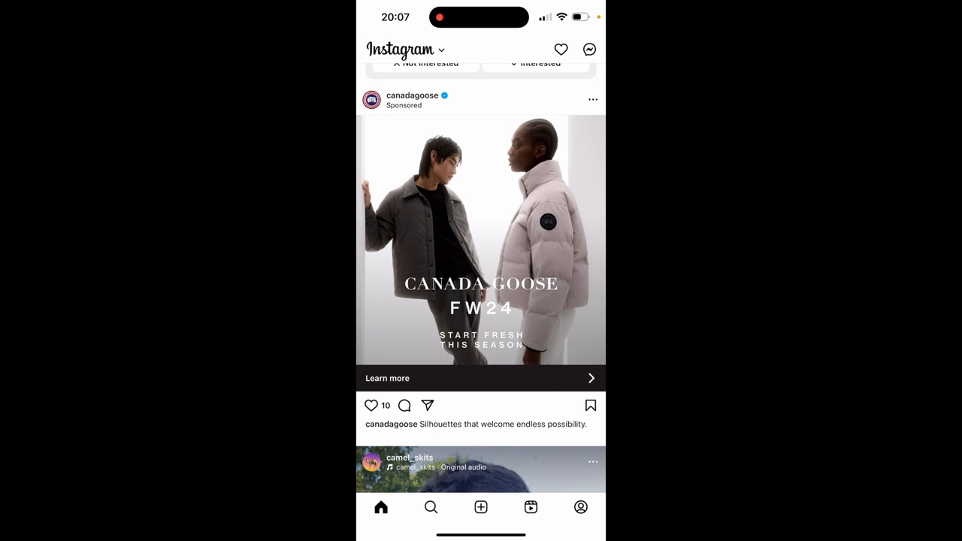
# Go from the home feed to your own profile page
pyautogui.click(580, 507)
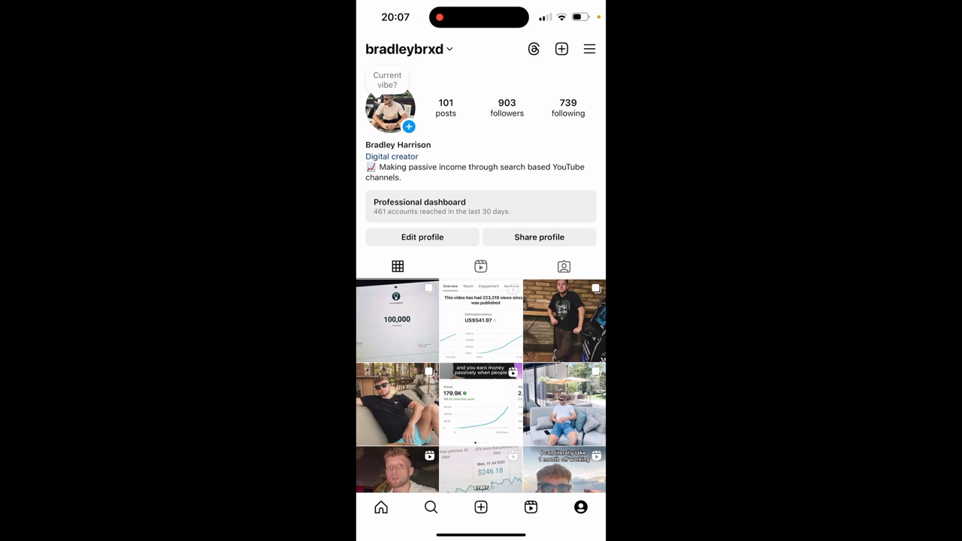
# Bring up Settings and activity and reach 'How others can interact with you'
pyautogui.click(589, 49)
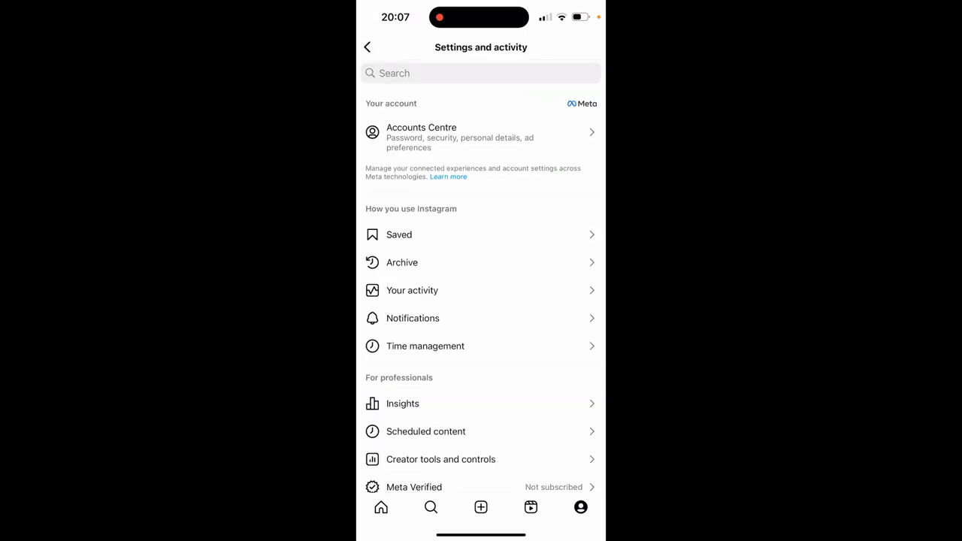
pyautogui.scroll(-3)
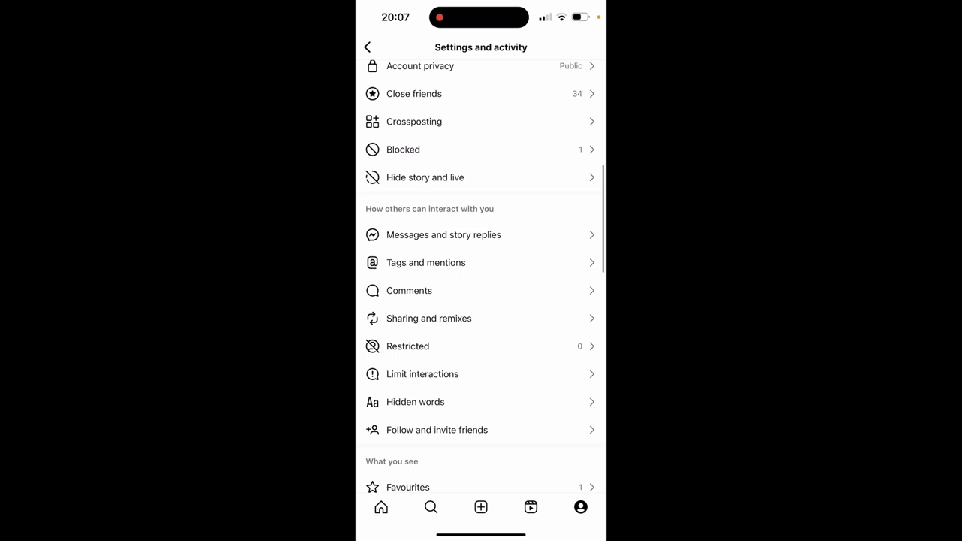
pyautogui.scroll(-3)
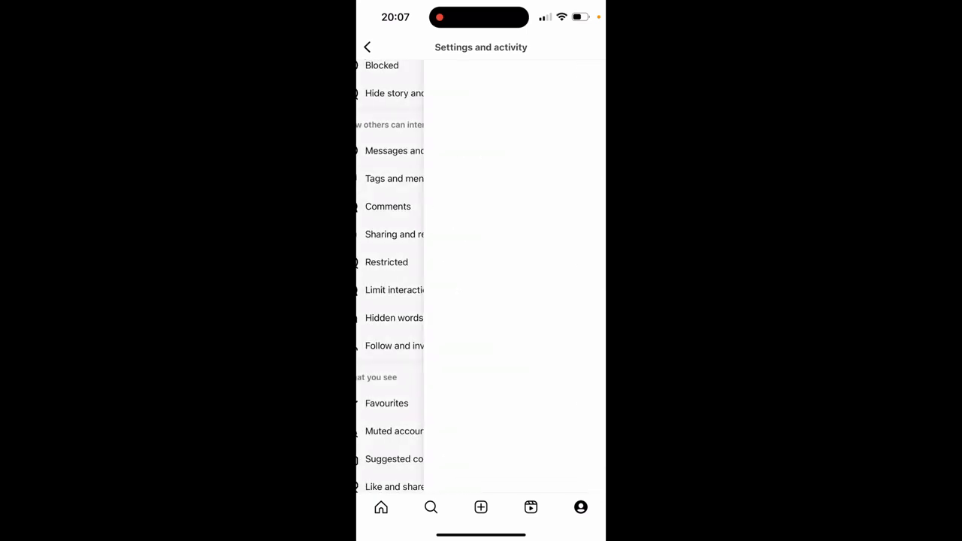
# Show Tags and mentions with the Manually approve tags toggle and Review tags option
pyautogui.click(394, 178)
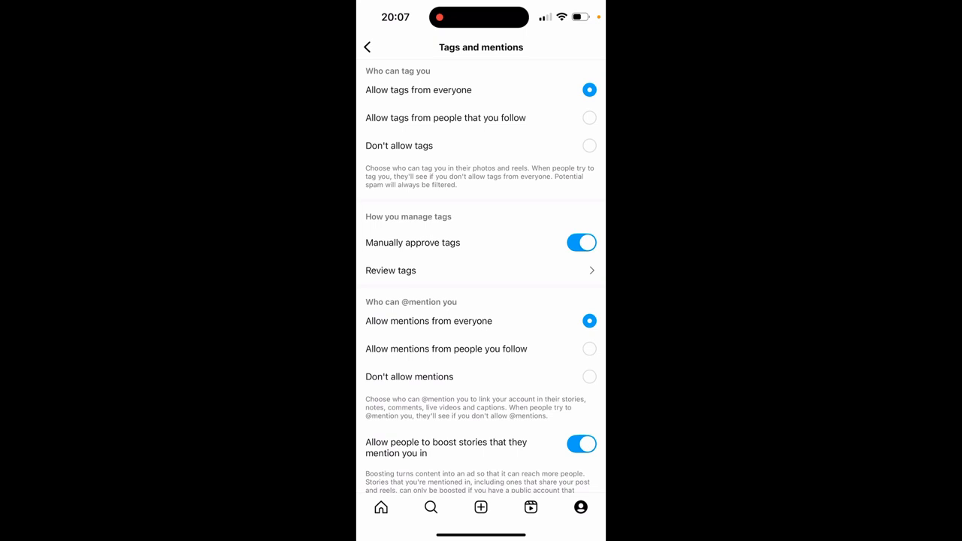
pyautogui.scroll(-3)
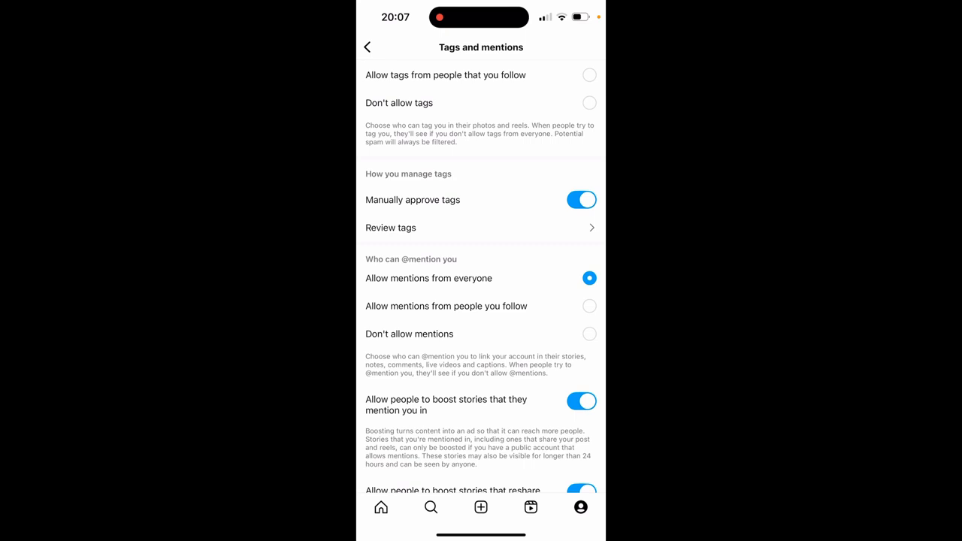
pyautogui.scroll(-3)
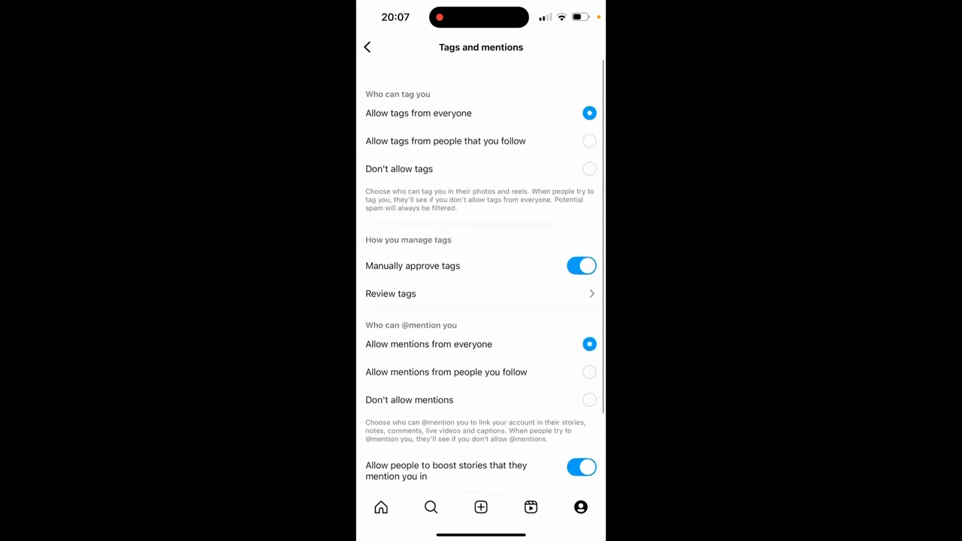